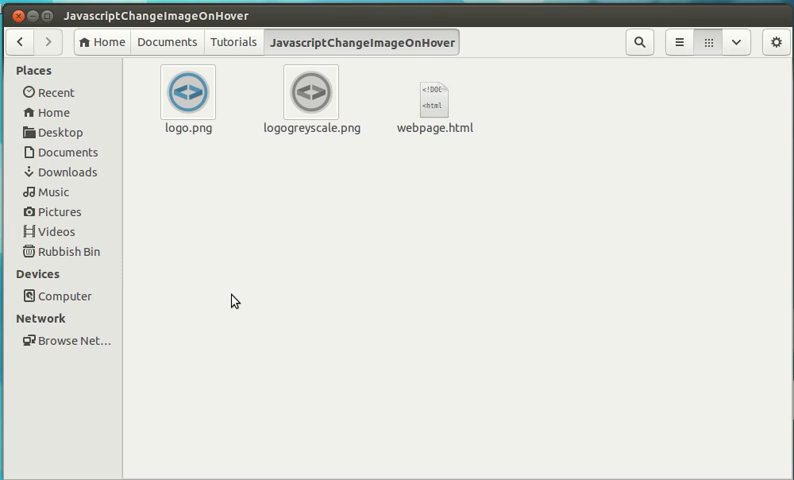
pyautogui.moveTo(200, 204)
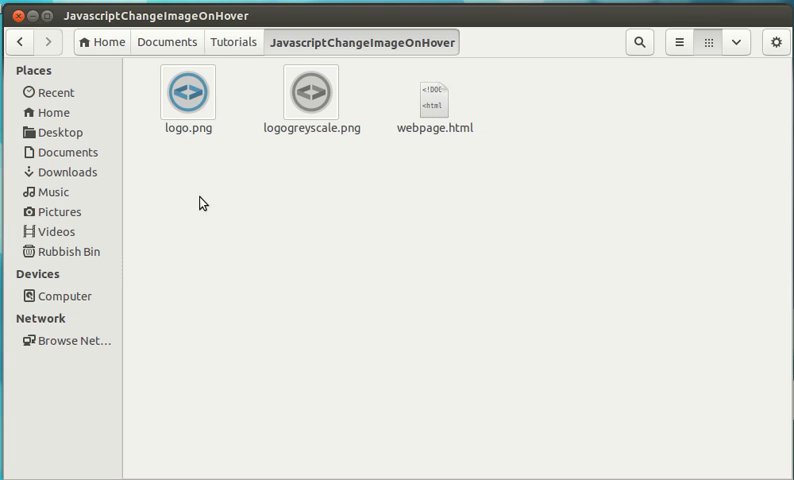
# Browse the project files and open webpage.html for editing in Komodo Edit
pyautogui.click(190, 96)
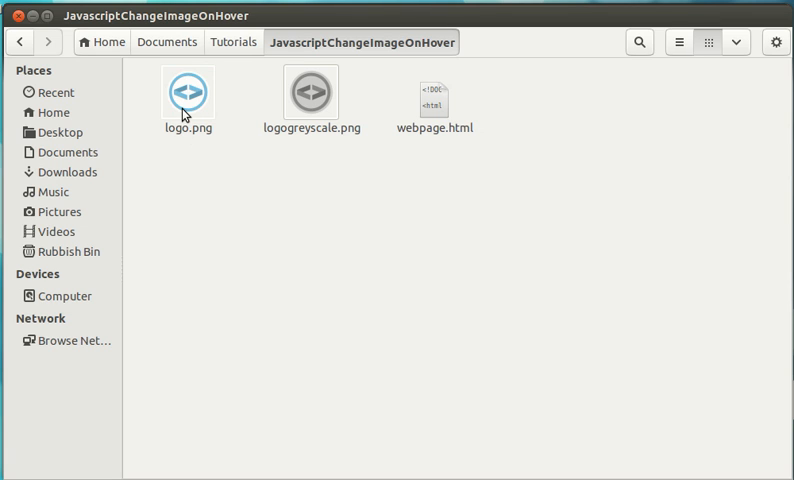
pyautogui.moveTo(204, 128)
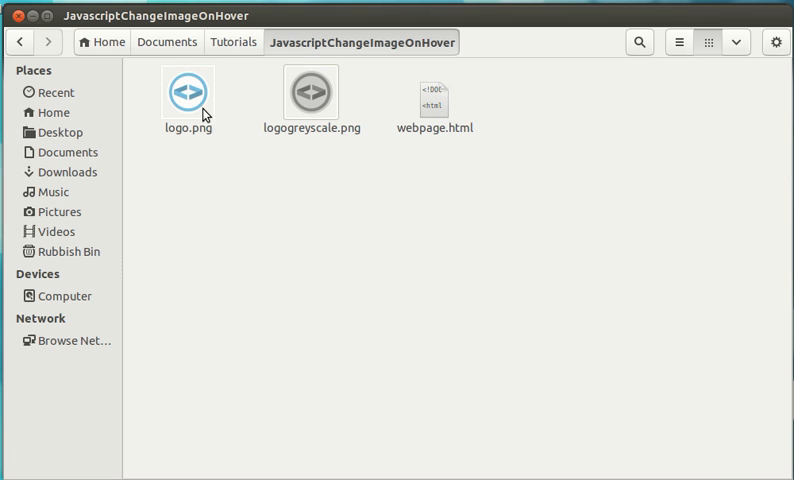
pyautogui.click(188, 96)
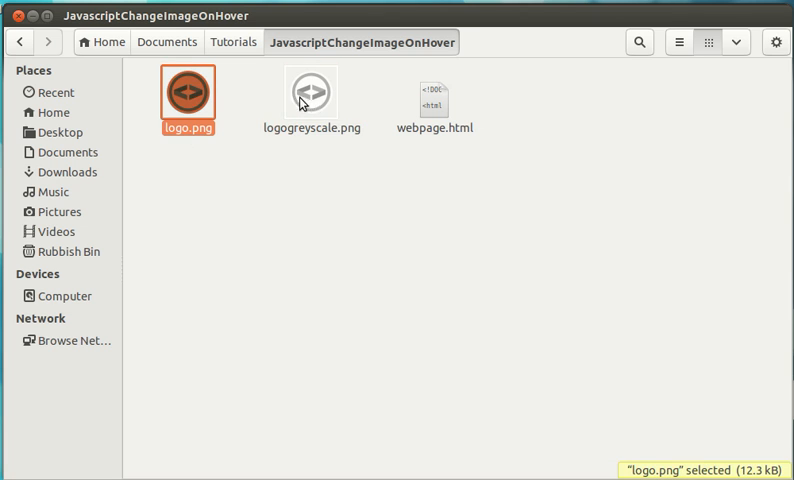
pyautogui.click(312, 90)
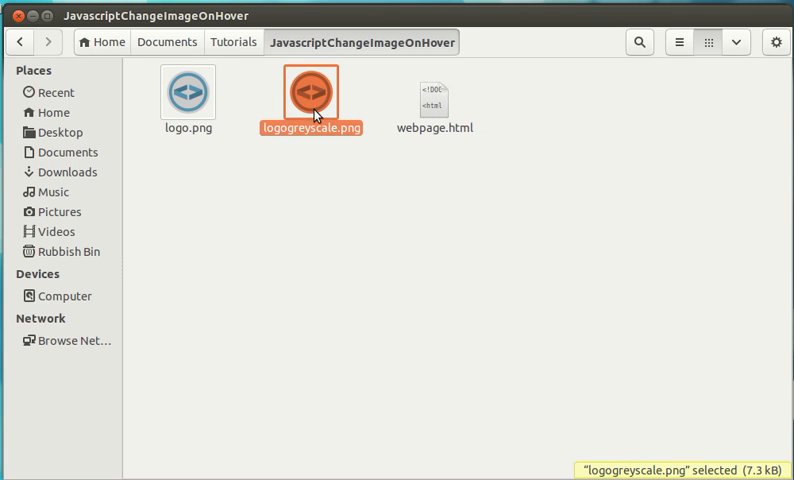
pyautogui.click(188, 92)
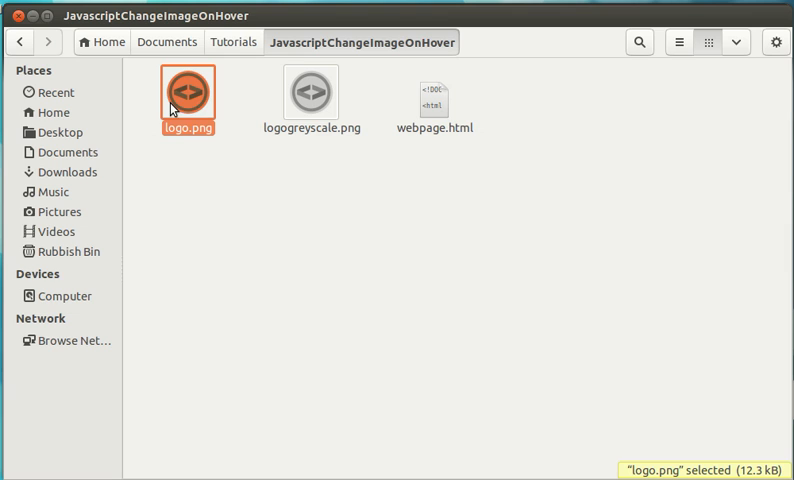
pyautogui.click(360, 168)
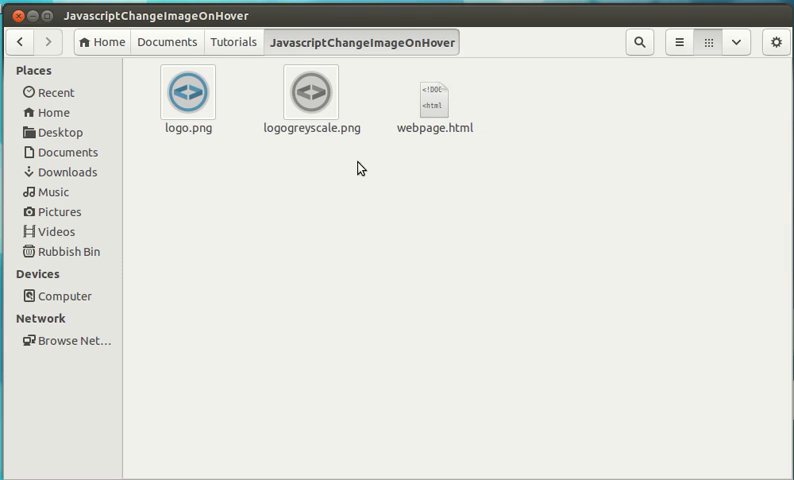
pyautogui.click(440, 96)
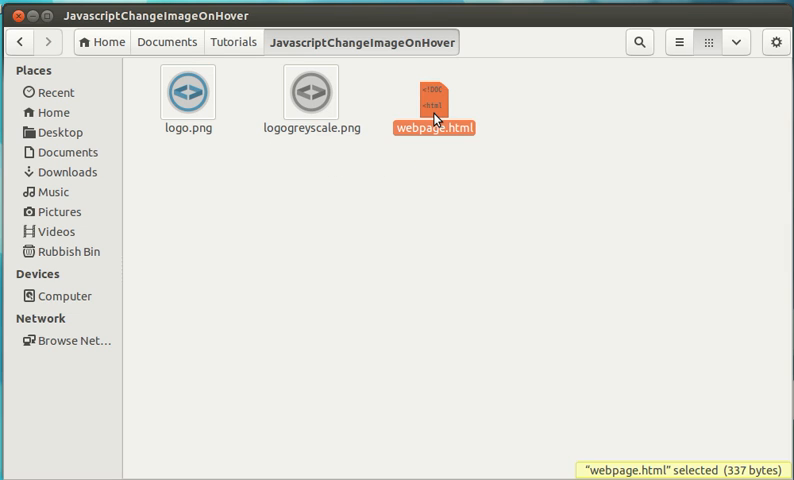
pyautogui.click(176, 176)
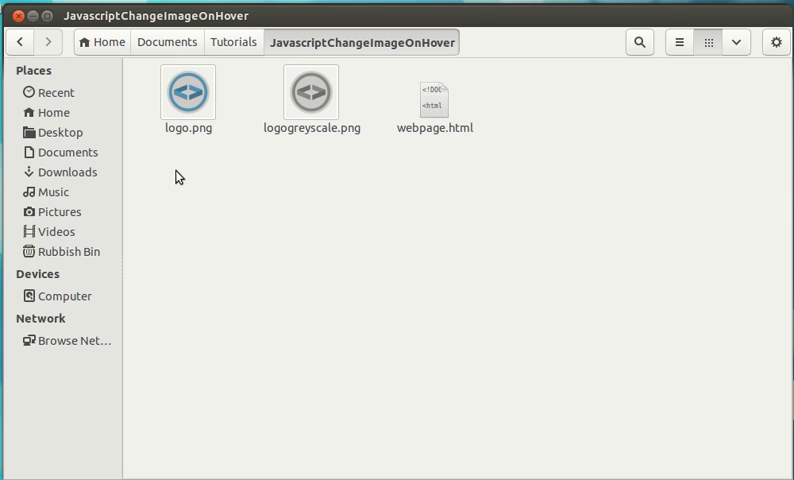
pyautogui.doubleClick(436, 90)
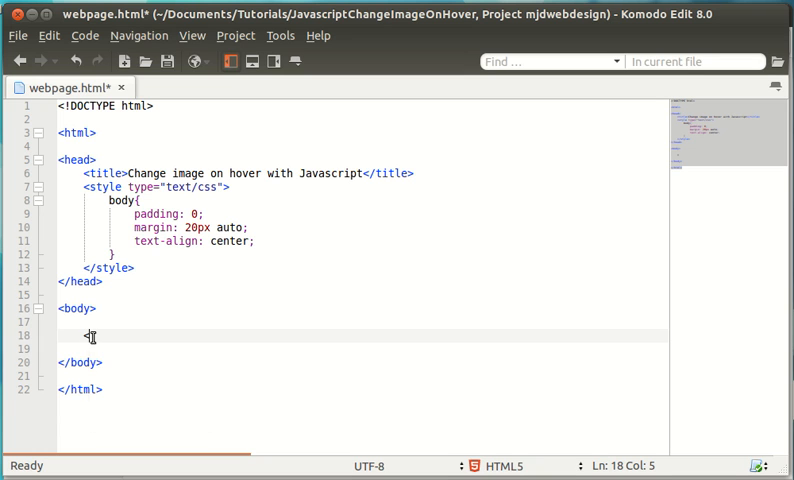
# Add an <img src="logogreyscale.png" /> tag inside the page body
pyautogui.write('<img src="')
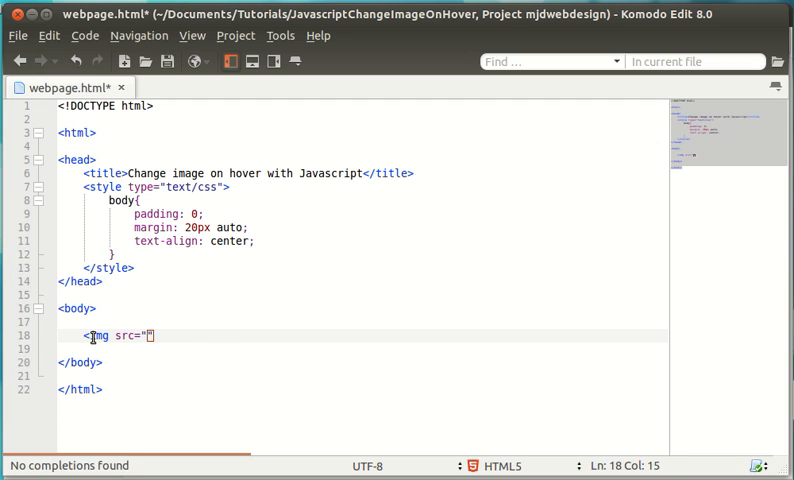
pyautogui.write('logogre')
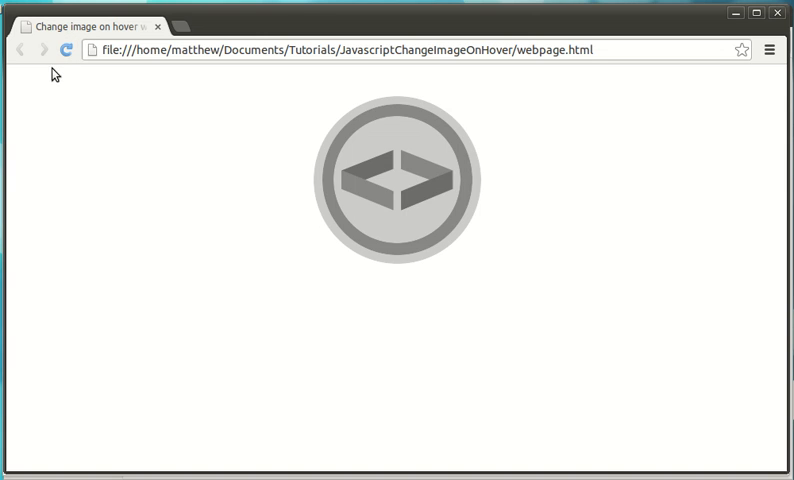
pyautogui.moveTo(348, 108)
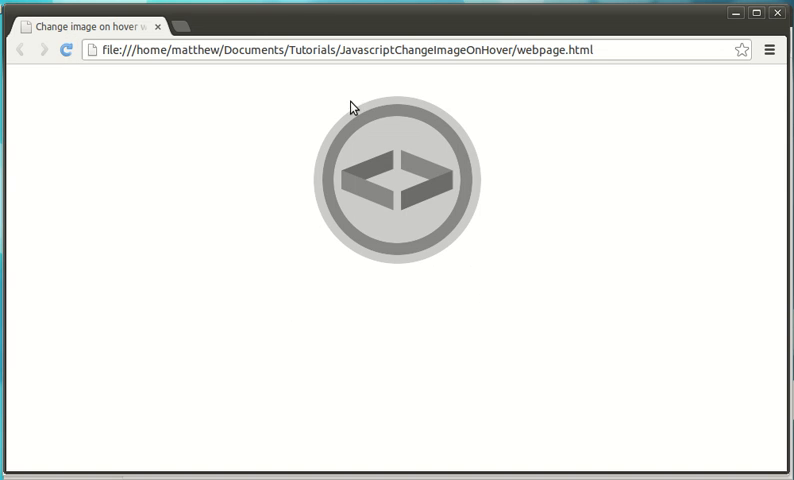
pyautogui.moveTo(456, 304)
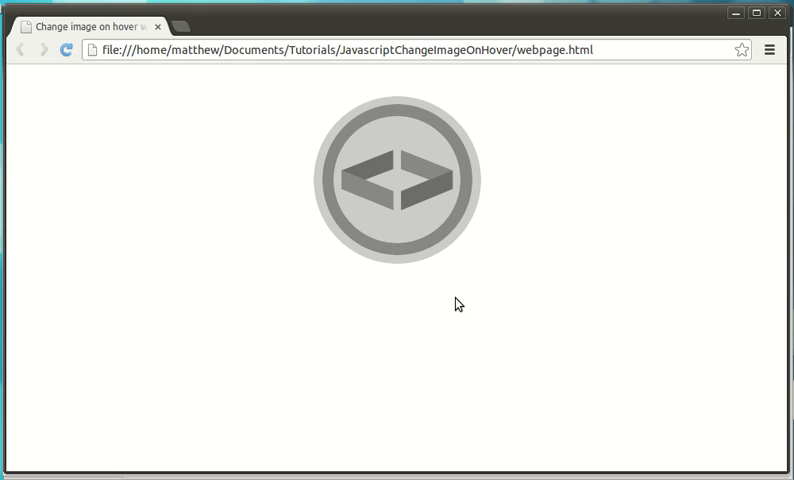
pyautogui.moveTo(422, 300)
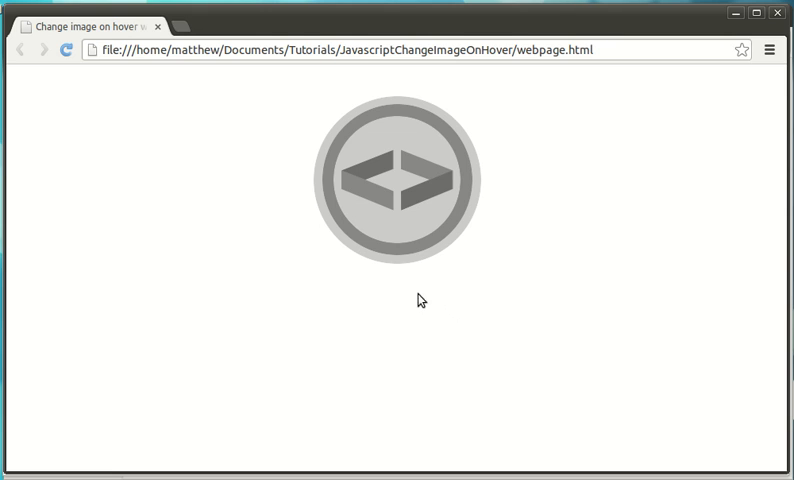
pyautogui.moveTo(372, 278)
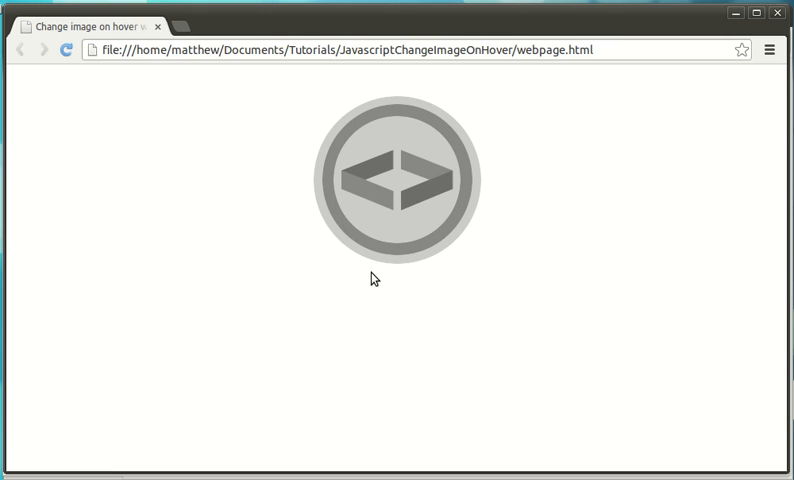
pyautogui.moveTo(394, 296)
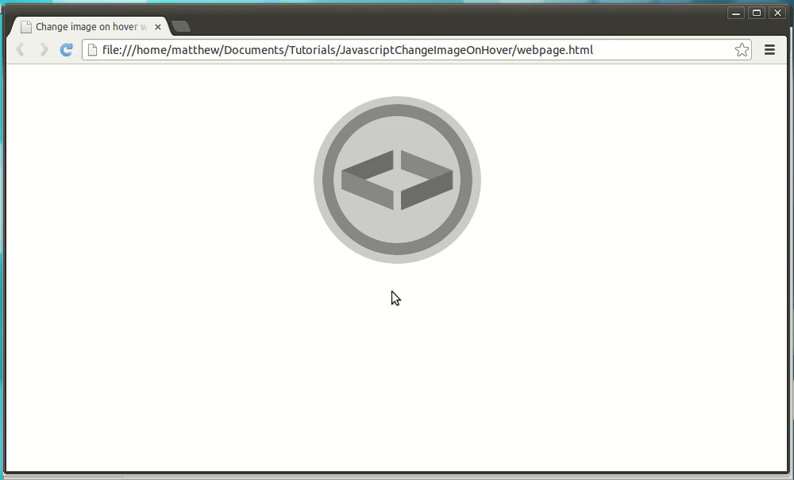
pyautogui.moveTo(398, 206)
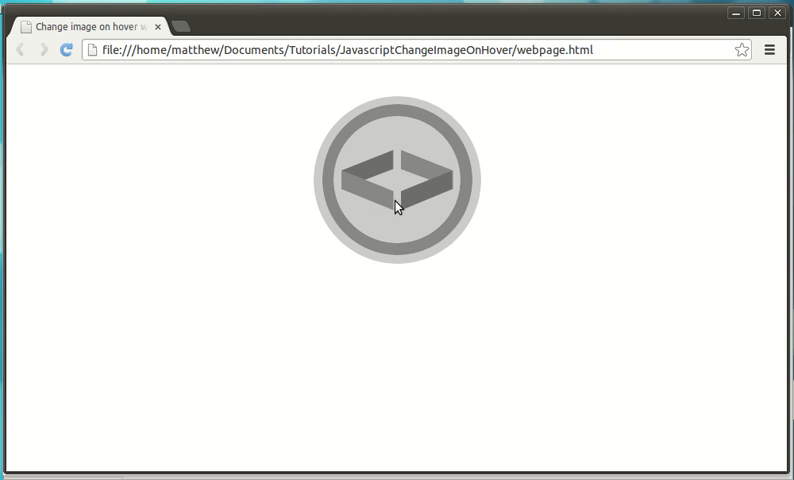
pyautogui.moveTo(382, 200)
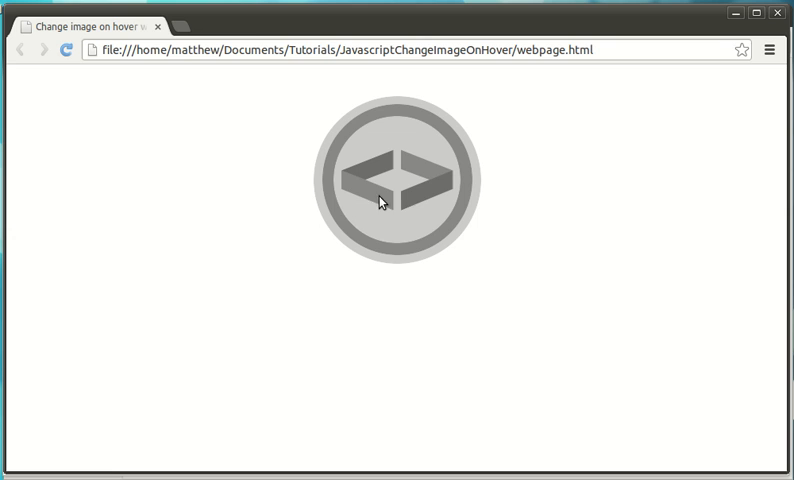
pyautogui.moveTo(232, 182)
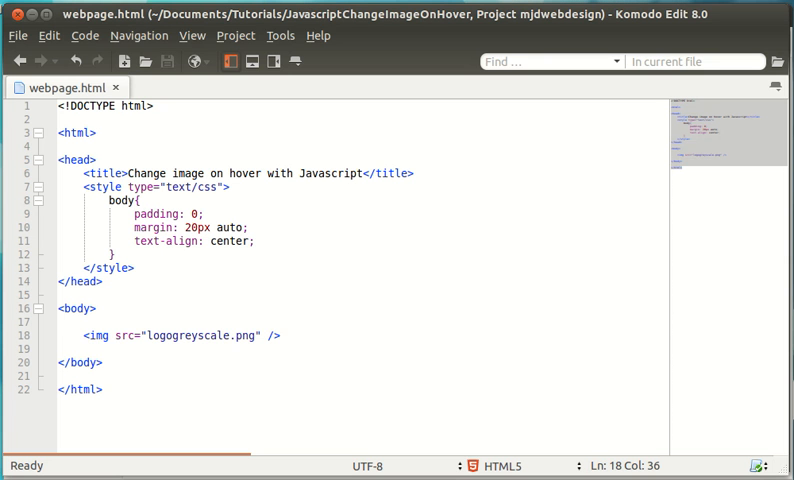
pyautogui.click(258, 336)
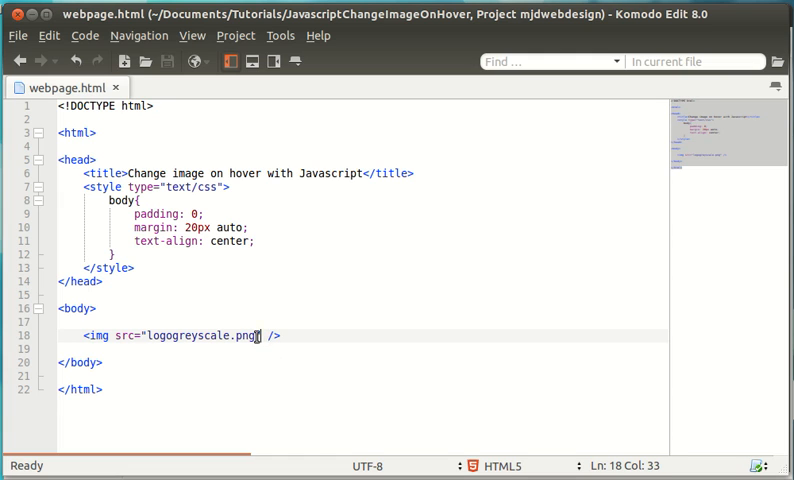
pyautogui.moveTo(286, 364)
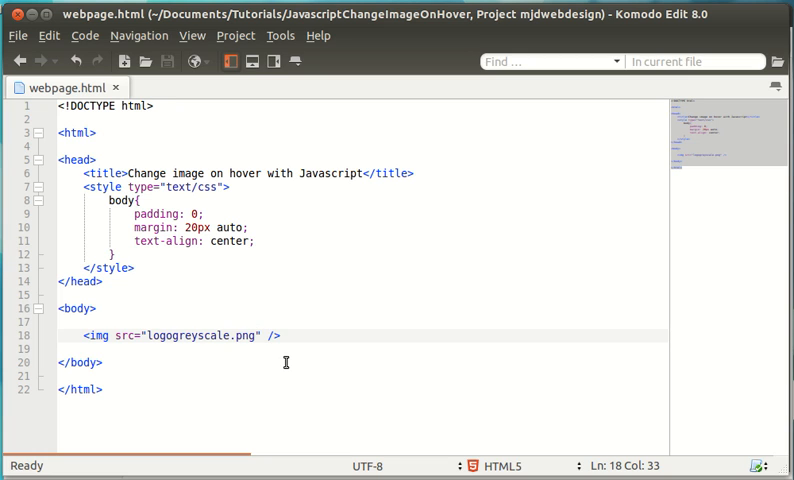
# Add onmouseover="this.src='logo.png'" to the img tag after the src attribute
pyautogui.write('" "')
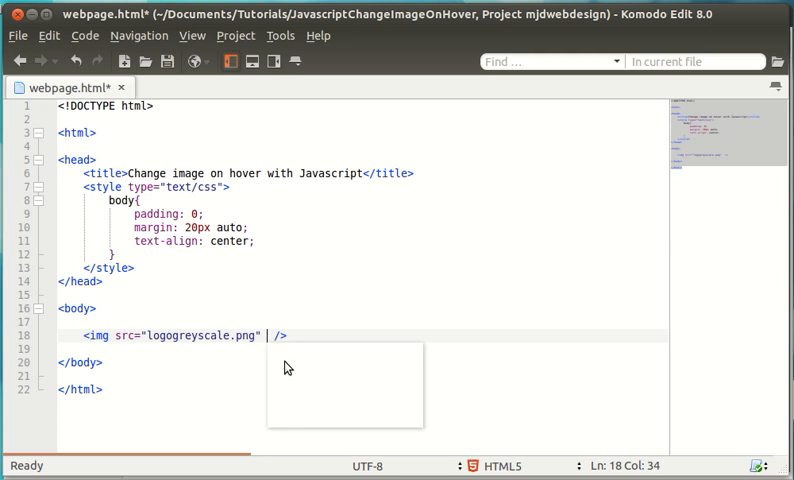
pyautogui.write('onmoused')
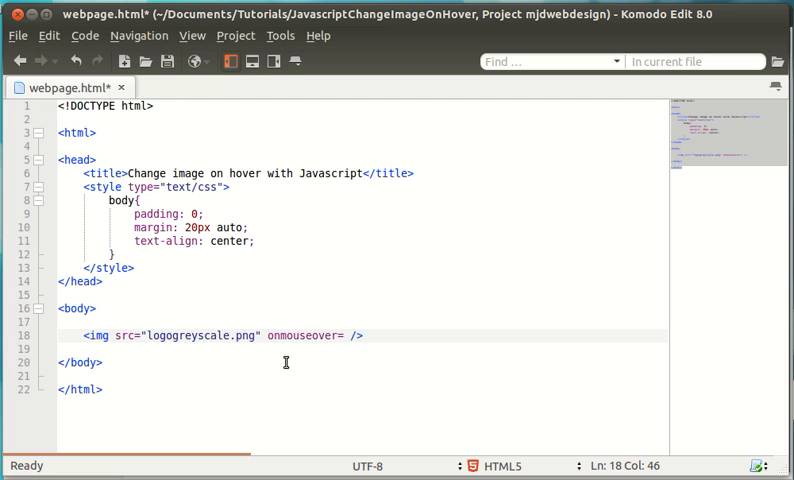
pyautogui.write('"this.sr')
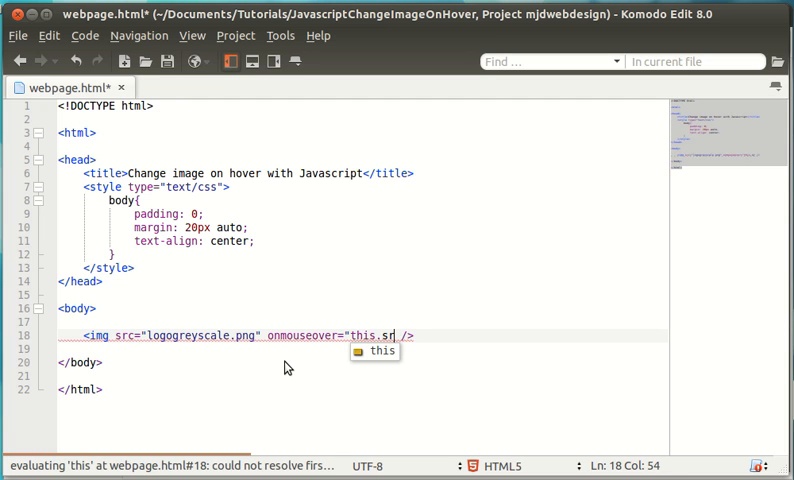
pyautogui.write('c=')
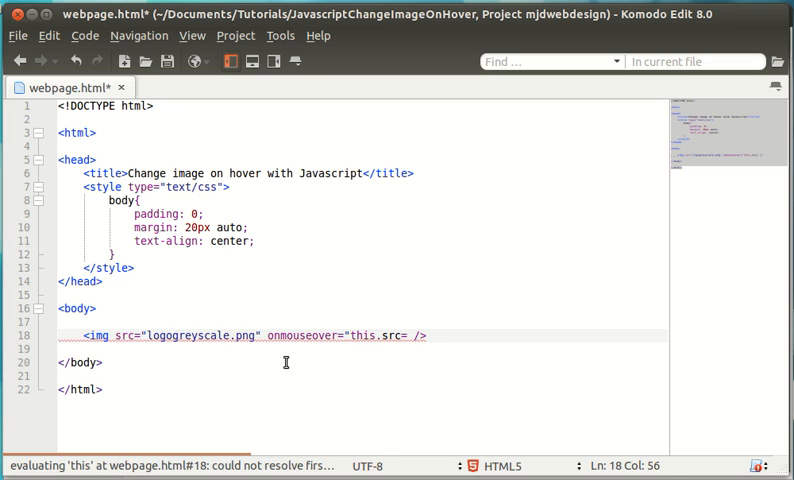
pyautogui.write("'")
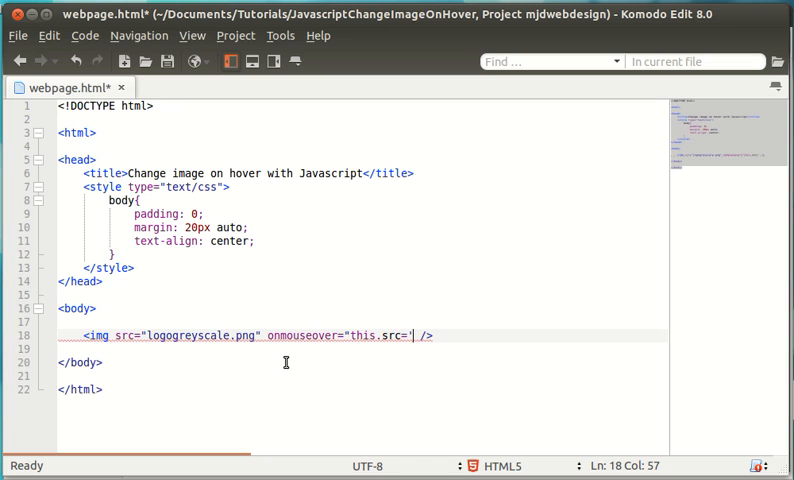
pyautogui.write('lo')
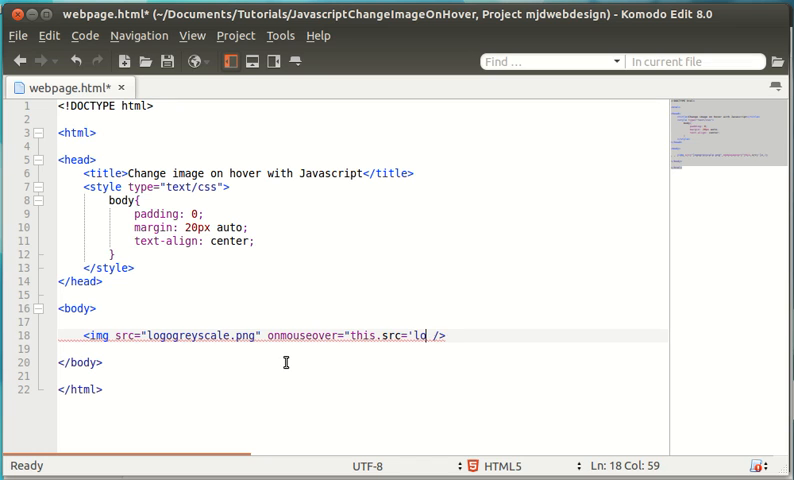
pyautogui.write('go.ng')
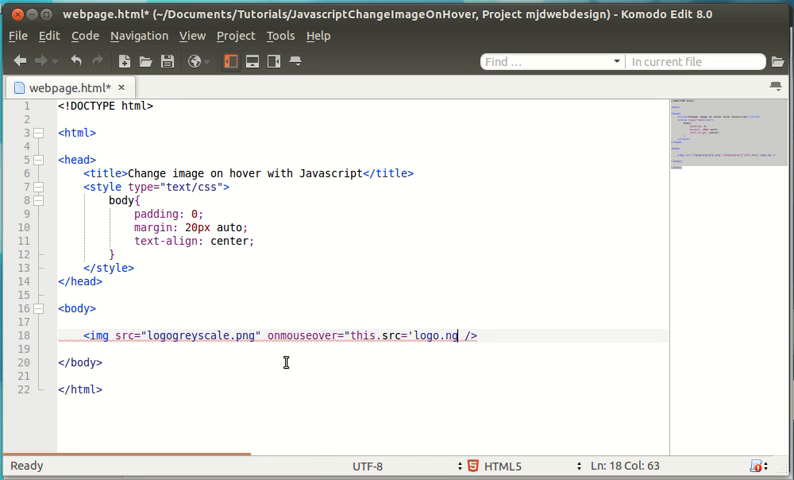
pyautogui.write('ng')
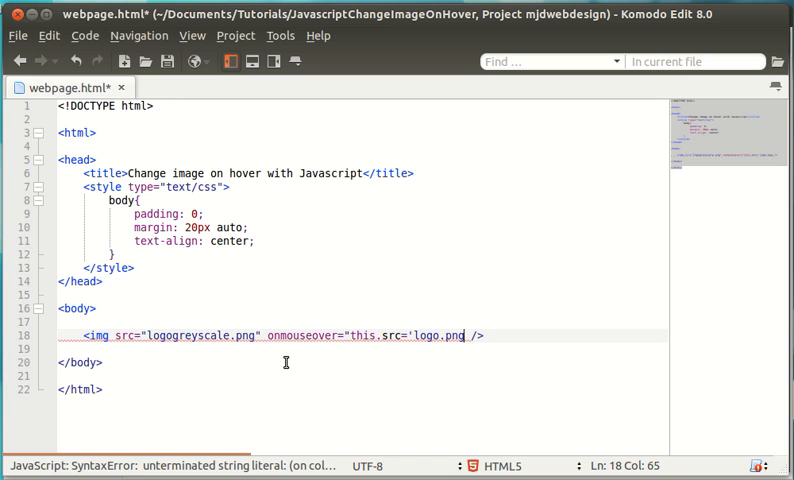
pyautogui.write("'")
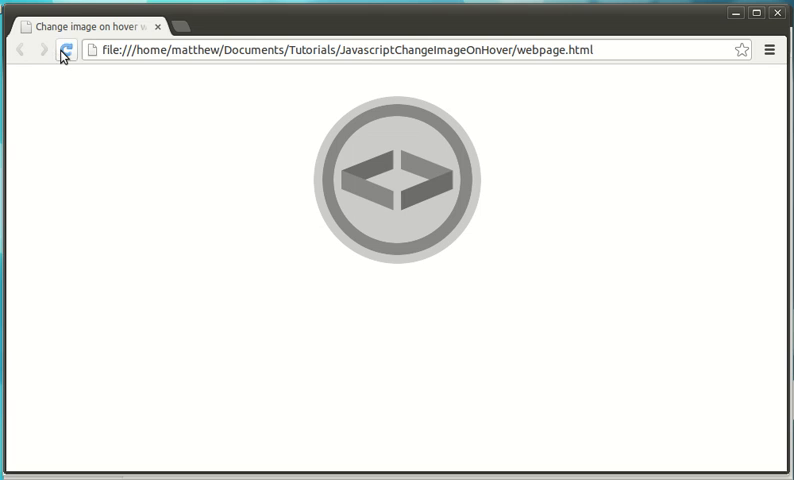
pyautogui.moveTo(250, 232)
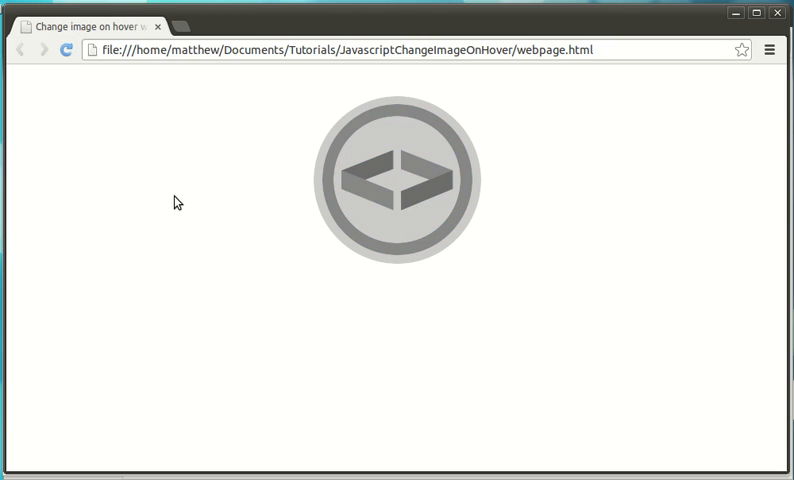
pyautogui.moveTo(312, 236)
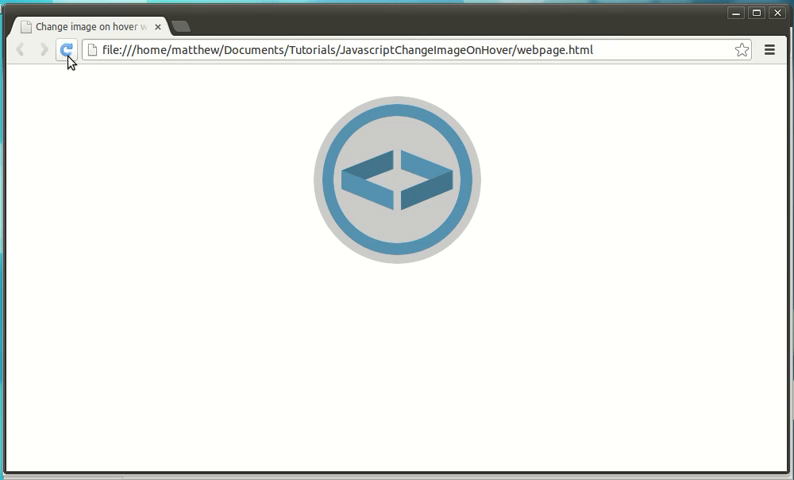
pyautogui.moveTo(320, 272)
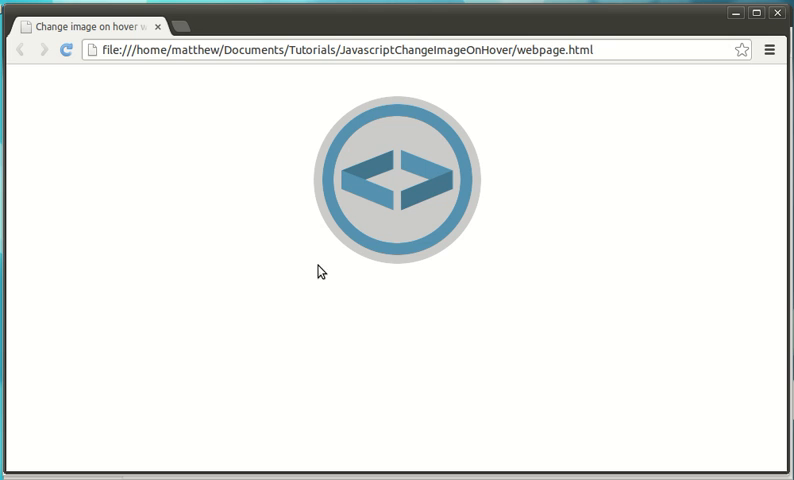
pyautogui.moveTo(472, 288)
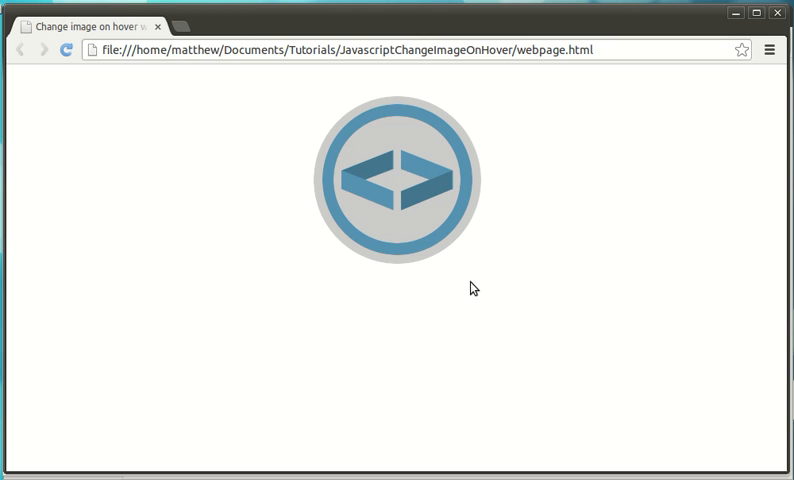
pyautogui.moveTo(314, 116)
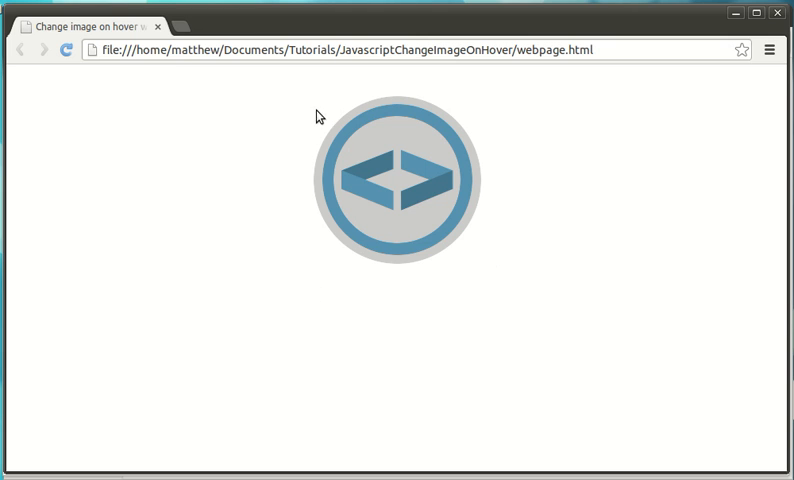
pyautogui.moveTo(332, 148)
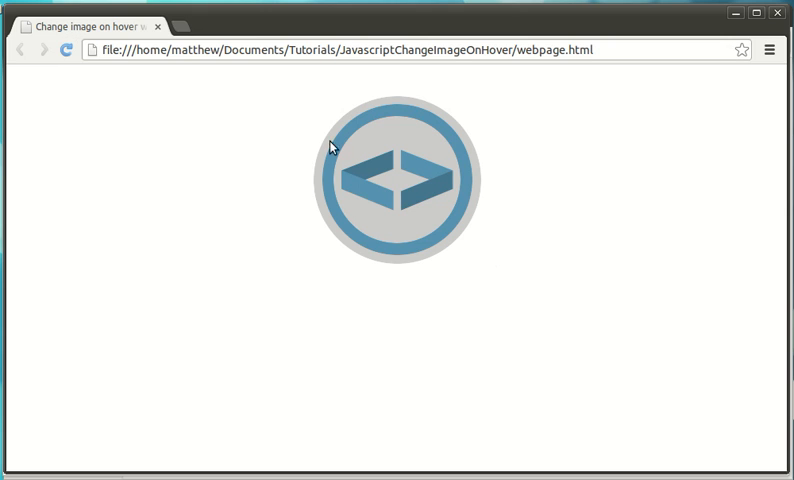
pyautogui.moveTo(312, 118)
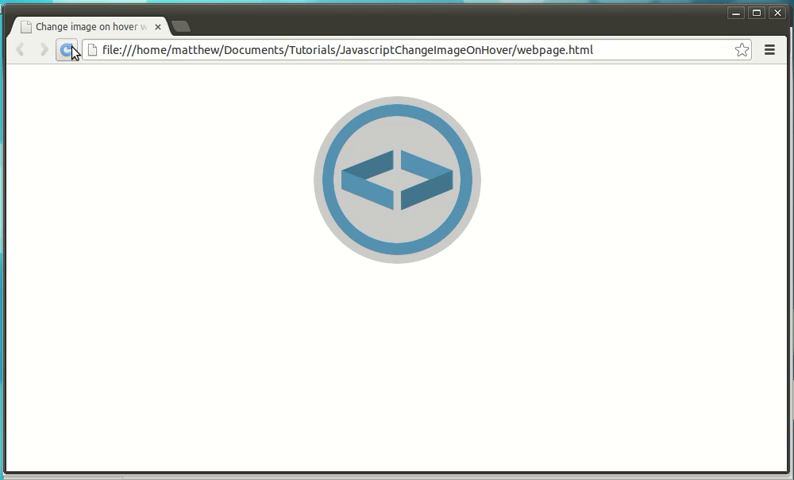
pyautogui.moveTo(404, 180)
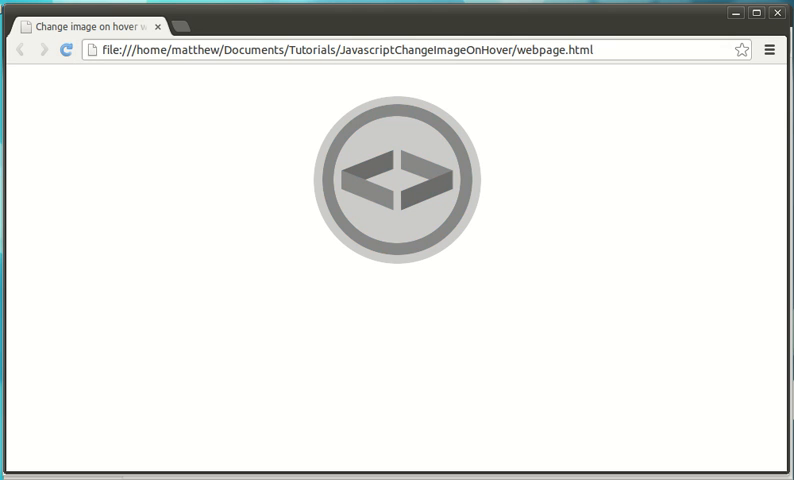
pyautogui.moveTo(344, 168)
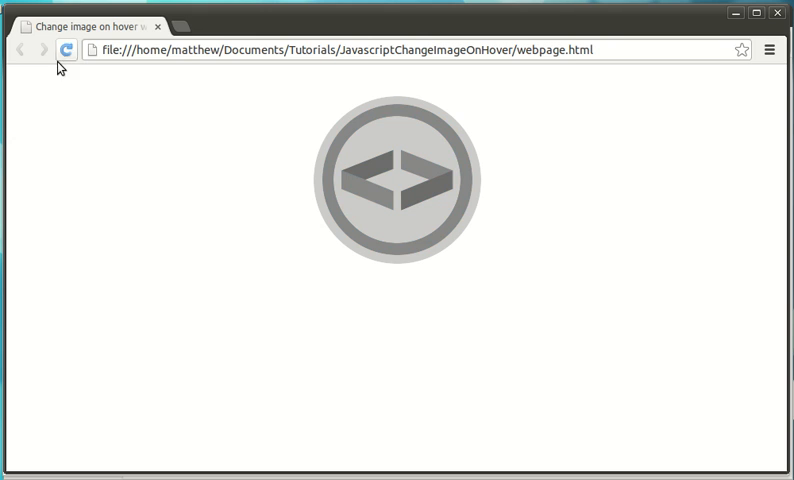
pyautogui.moveTo(360, 288)
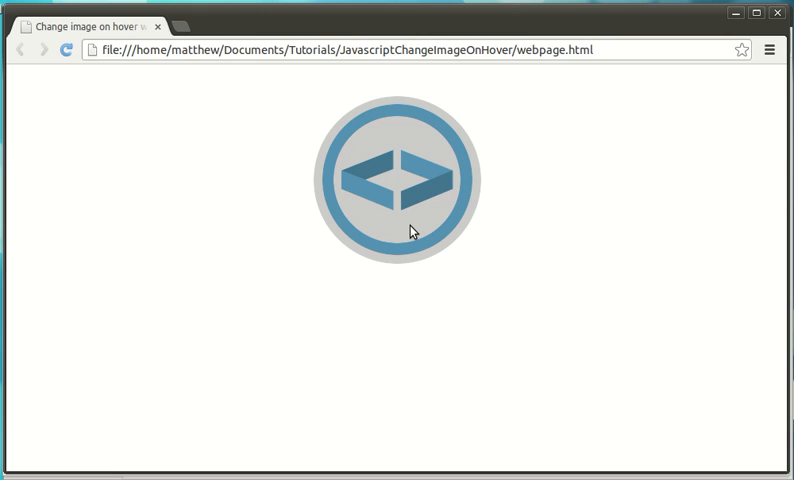
pyautogui.moveTo(384, 174)
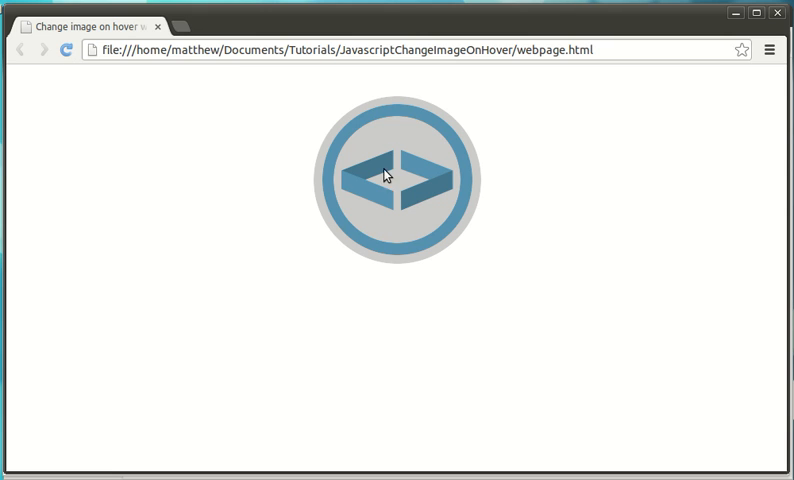
pyautogui.moveTo(448, 236)
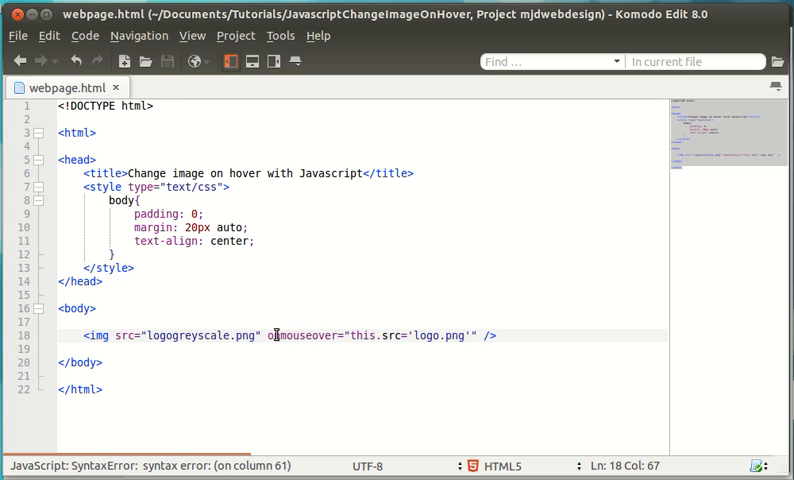
# Add onmouseout="this.src='logogreyscale.png'" to the img tag after the onmouseover handler
pyautogui.write('o')
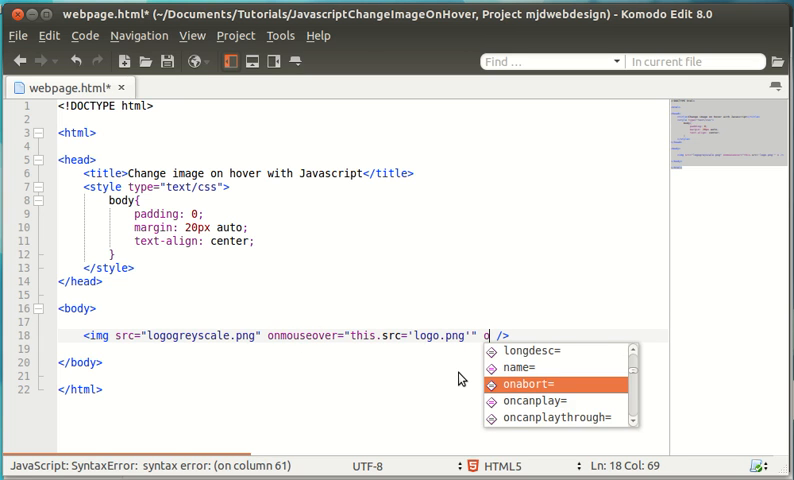
pyautogui.write('nmouseout="')
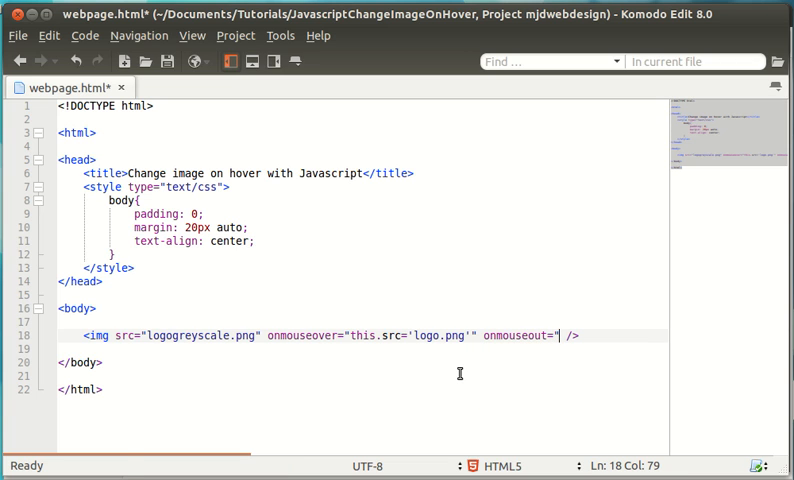
pyautogui.write('this.src')
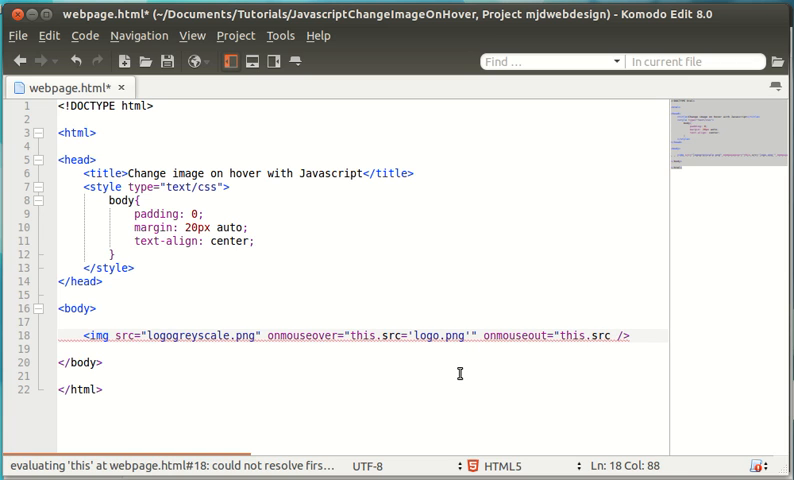
pyautogui.write("'")
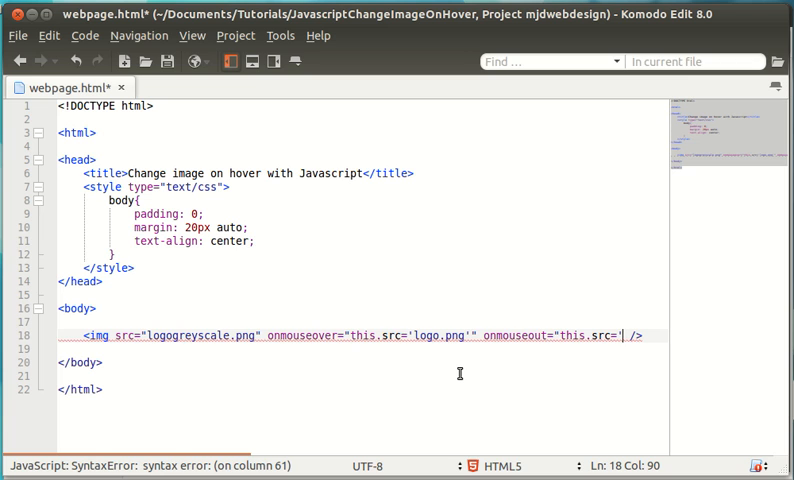
pyautogui.write('logogrey')
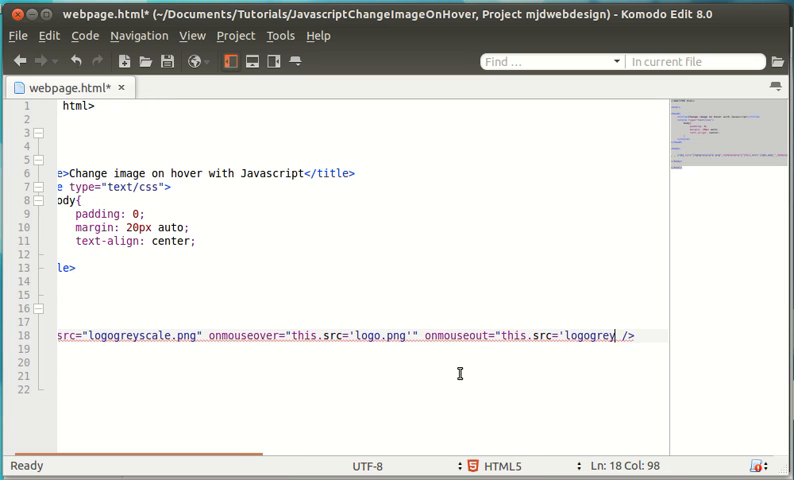
pyautogui.write('scale')
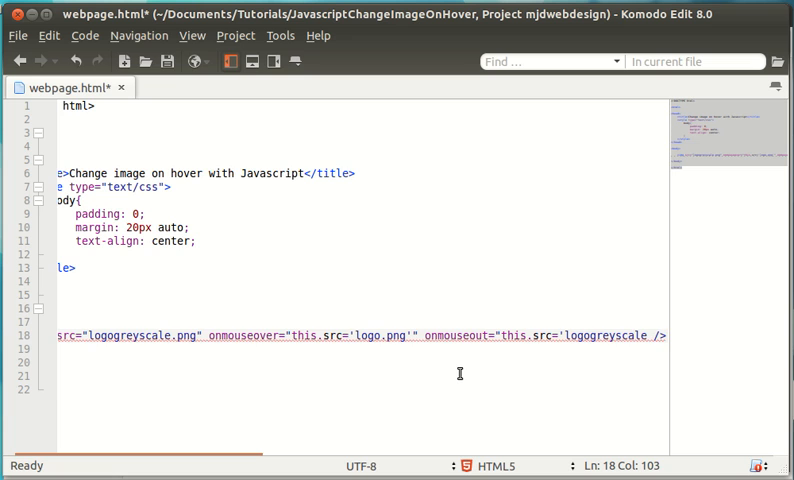
pyautogui.write(".png'")
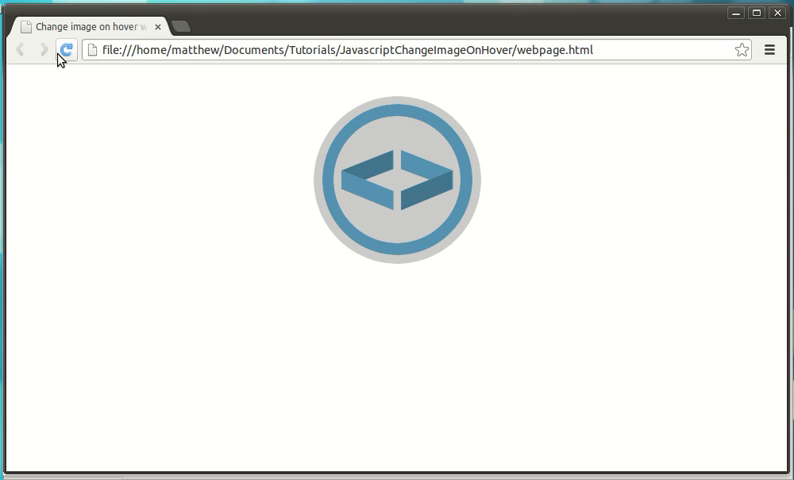
pyautogui.moveTo(346, 198)
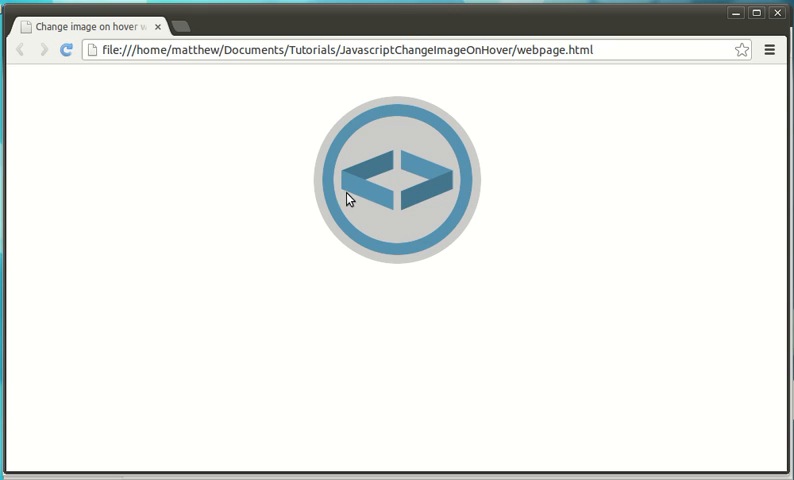
pyautogui.moveTo(362, 222)
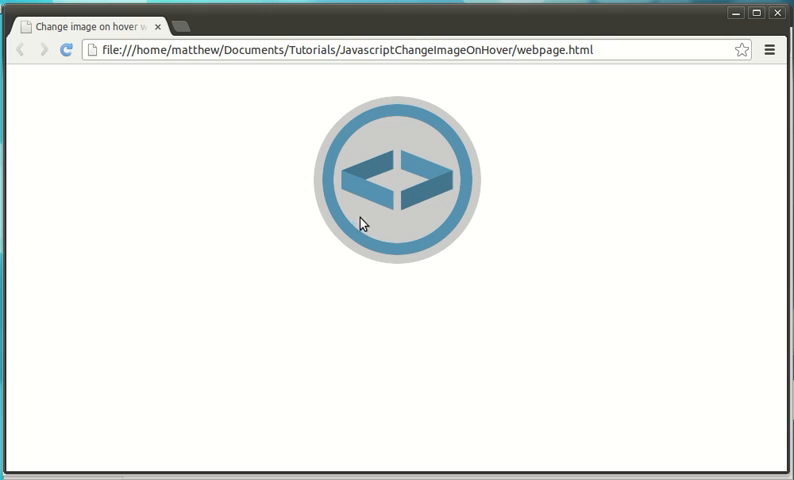
pyautogui.moveTo(552, 300)
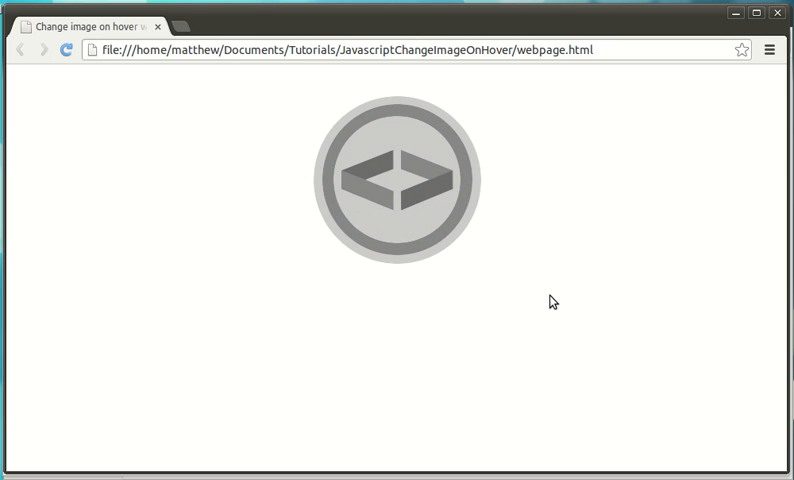
pyautogui.moveTo(350, 212)
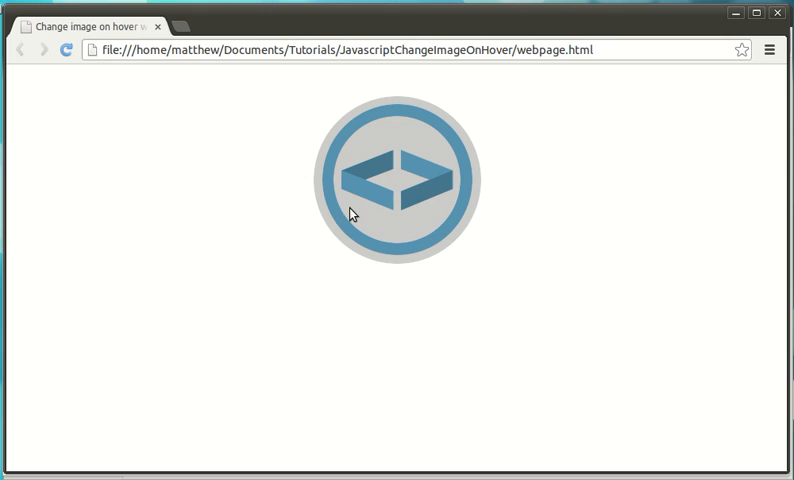
pyautogui.moveTo(422, 220)
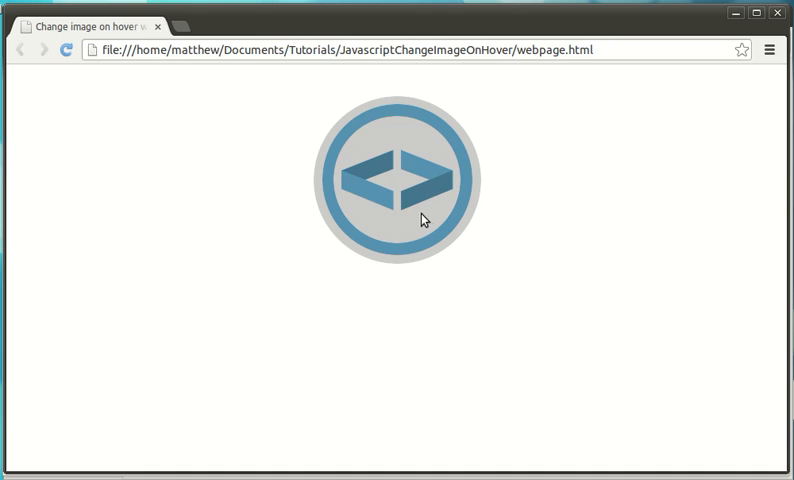
pyautogui.moveTo(352, 222)
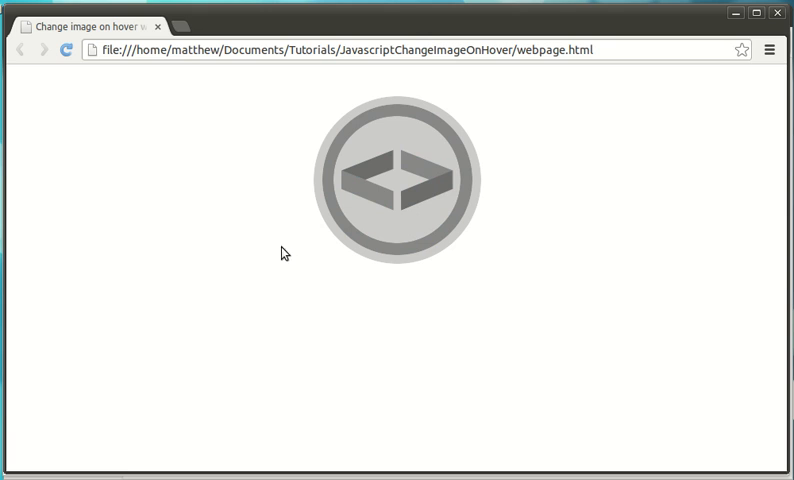
pyautogui.moveTo(168, 208)
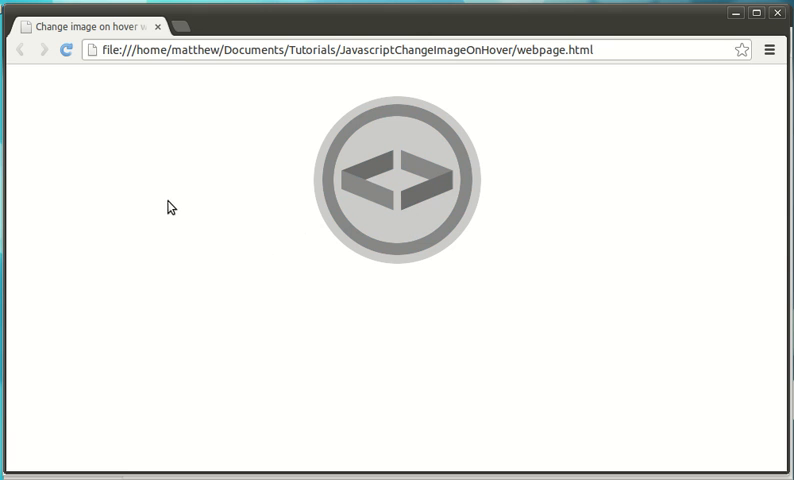
pyautogui.moveTo(238, 222)
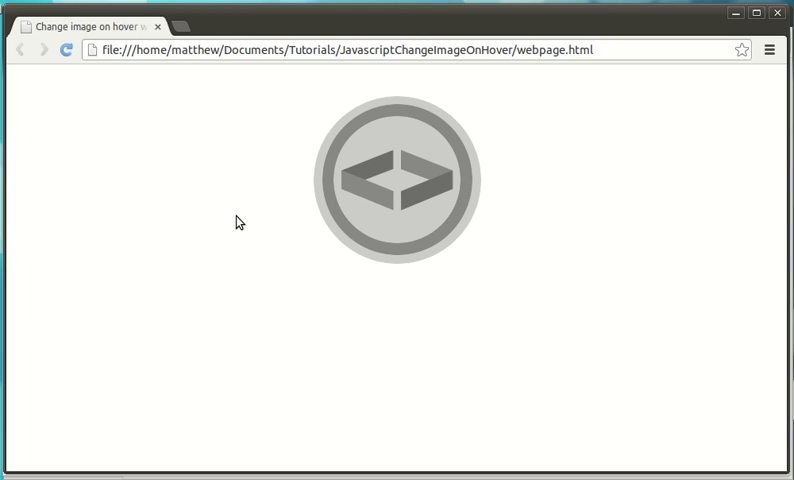
pyautogui.moveTo(150, 188)
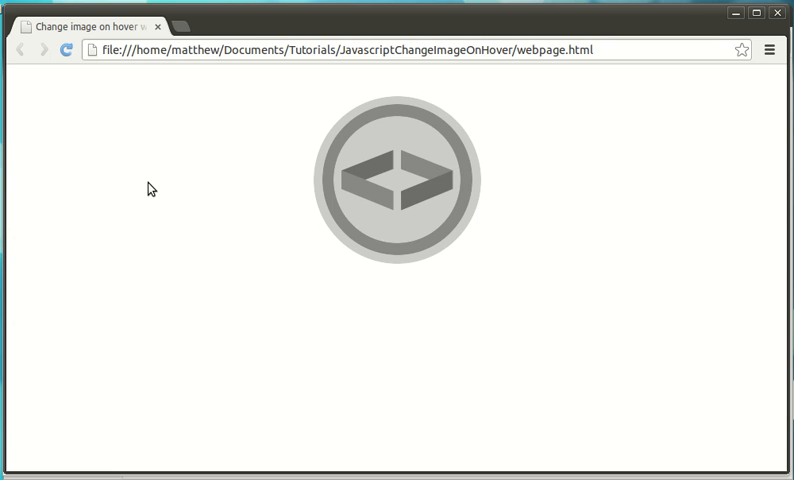
pyautogui.moveTo(608, 188)
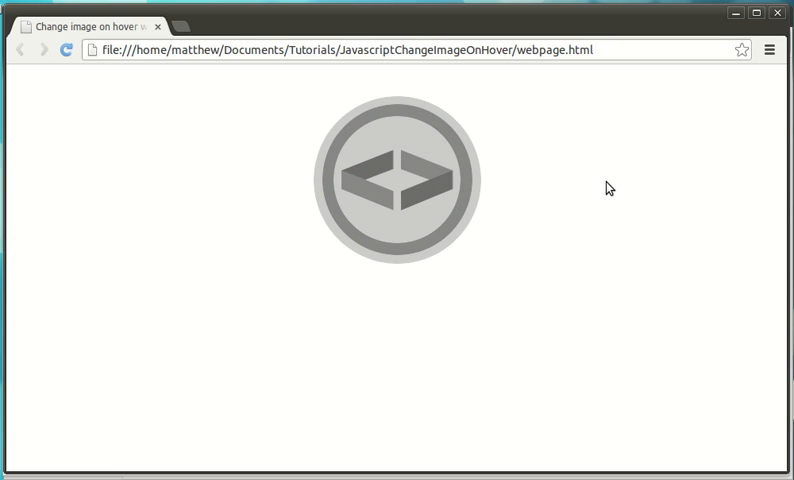